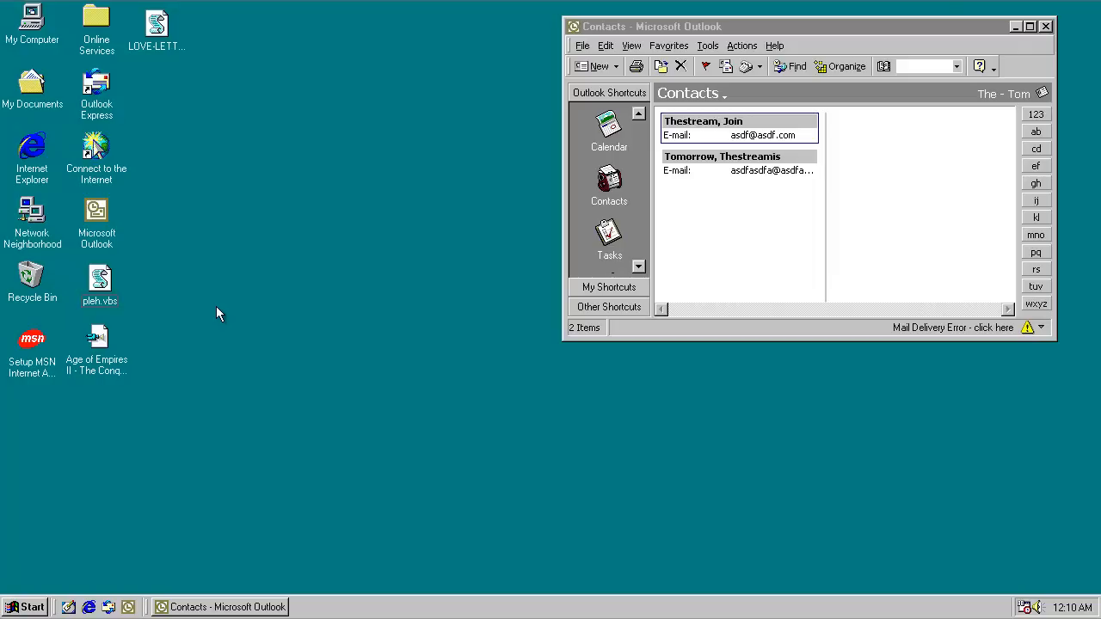
Step: View LOVE-LETTER-FOR-YOU.TXT.vbs code in Notepad, close it, and play the Age of Empires II mp3
{"action": "right_click", "coordinate": [99, 284]}
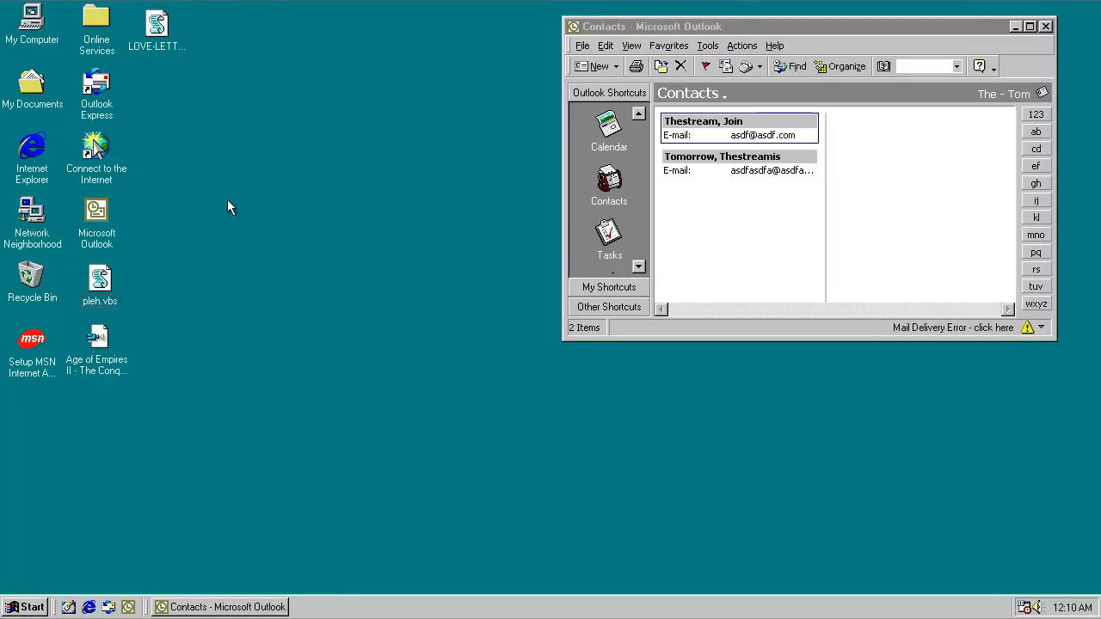
{"action": "mouse_move", "coordinate": [180, 58]}
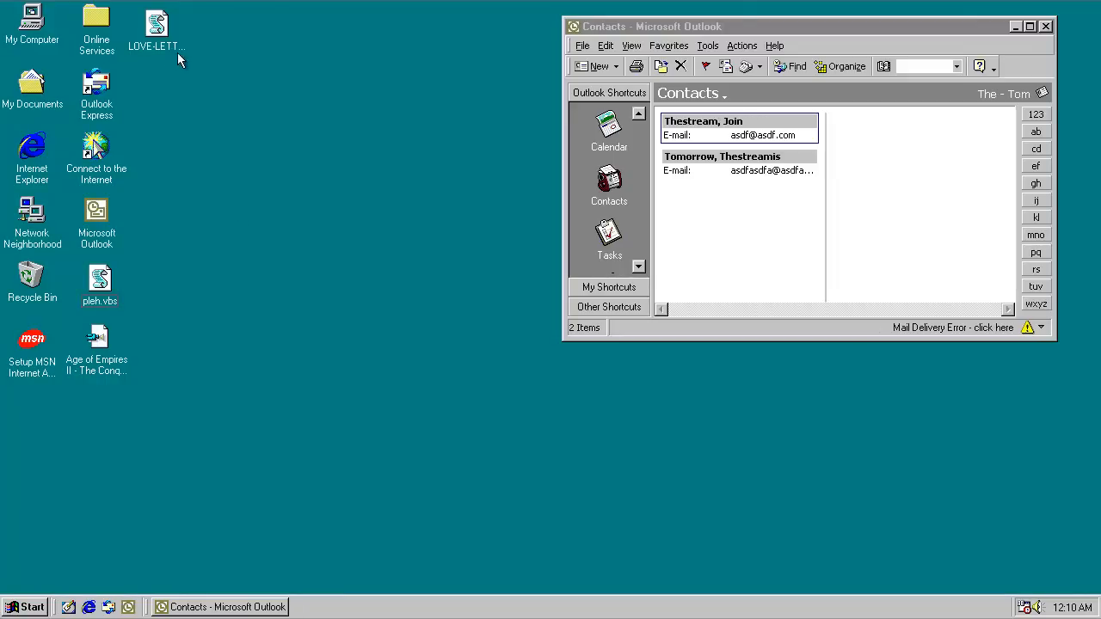
{"action": "right_click", "coordinate": [156, 25]}
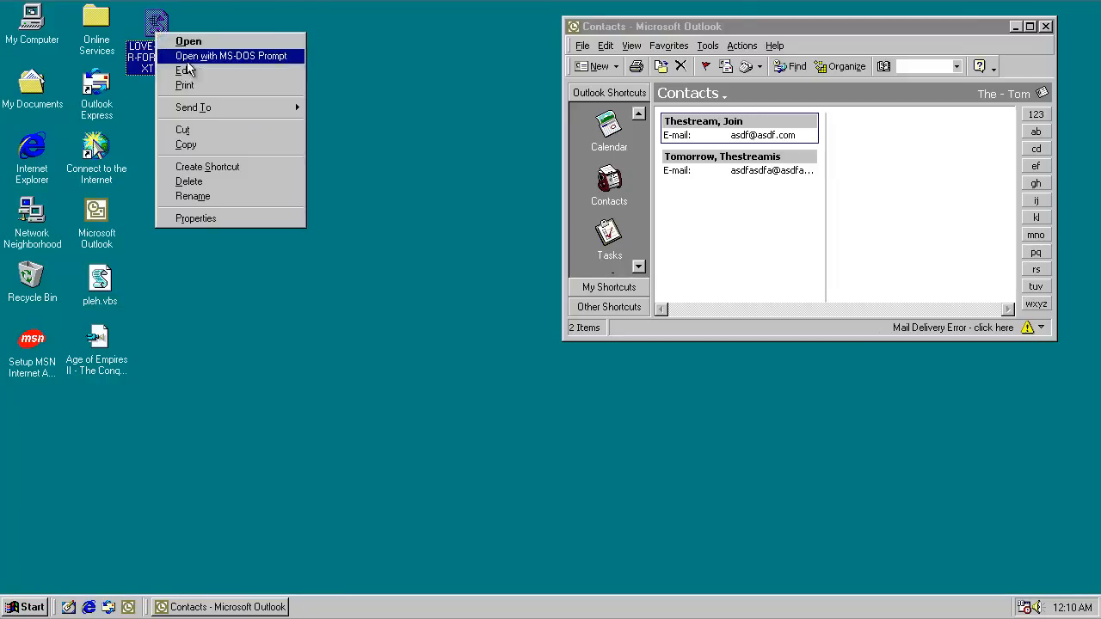
{"action": "left_click", "coordinate": [185, 71]}
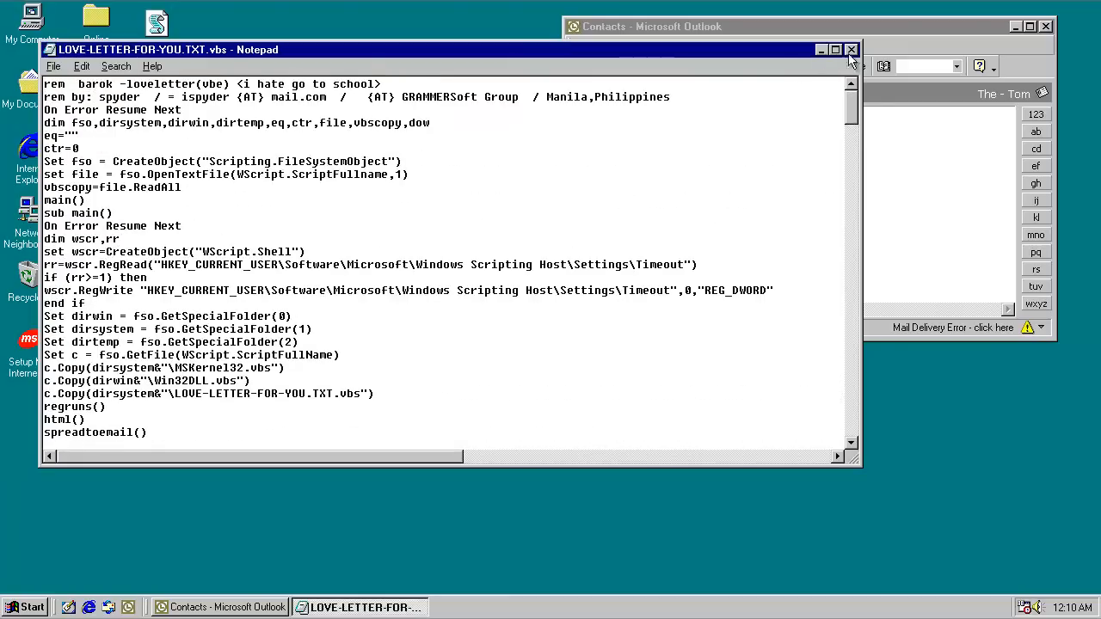
{"action": "left_click", "coordinate": [851, 49]}
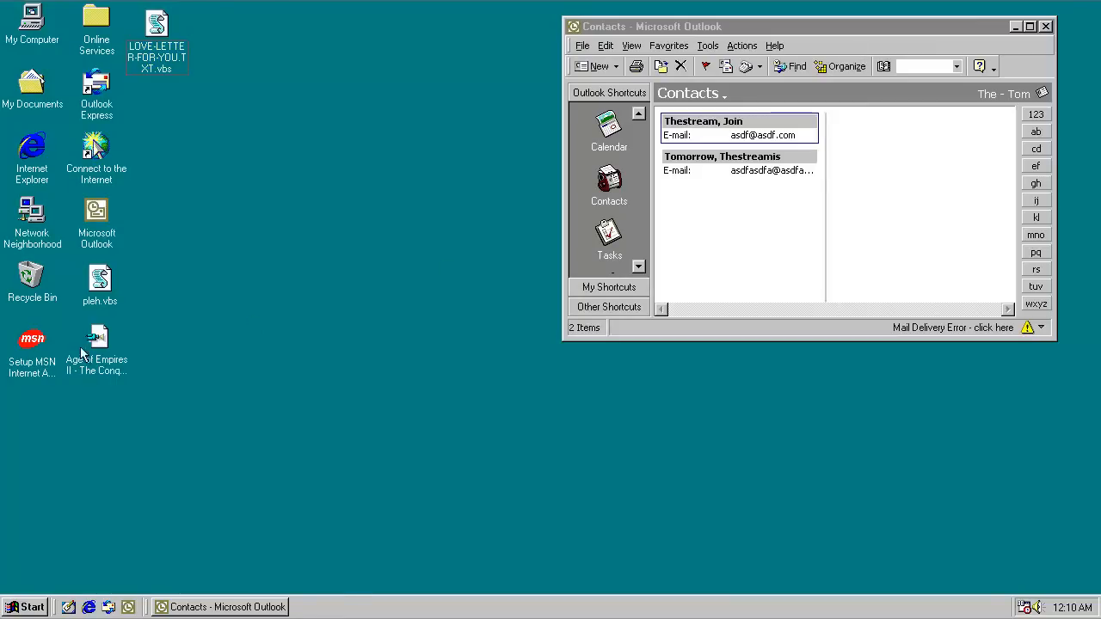
{"action": "double_click", "coordinate": [97, 336]}
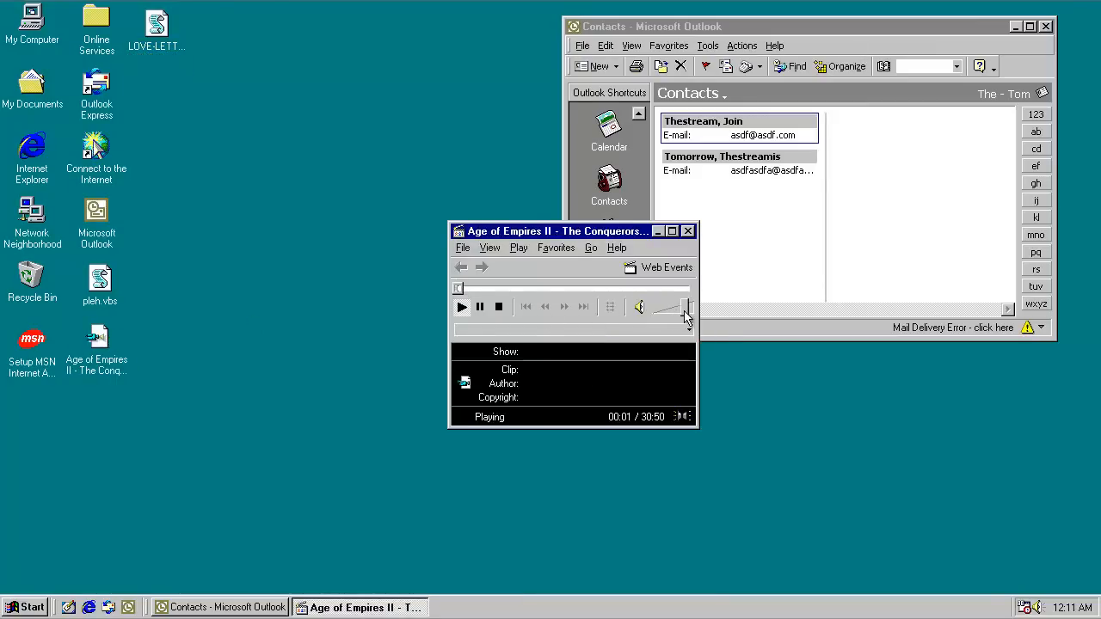
{"action": "mouse_move", "coordinate": [482, 303]}
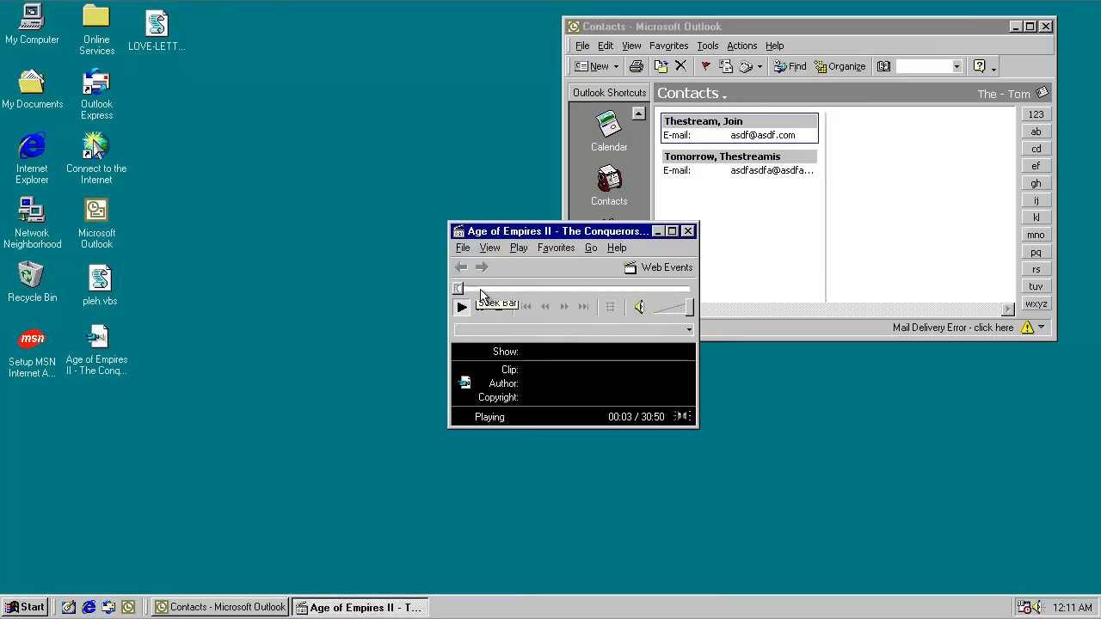
{"action": "left_click", "coordinate": [688, 231]}
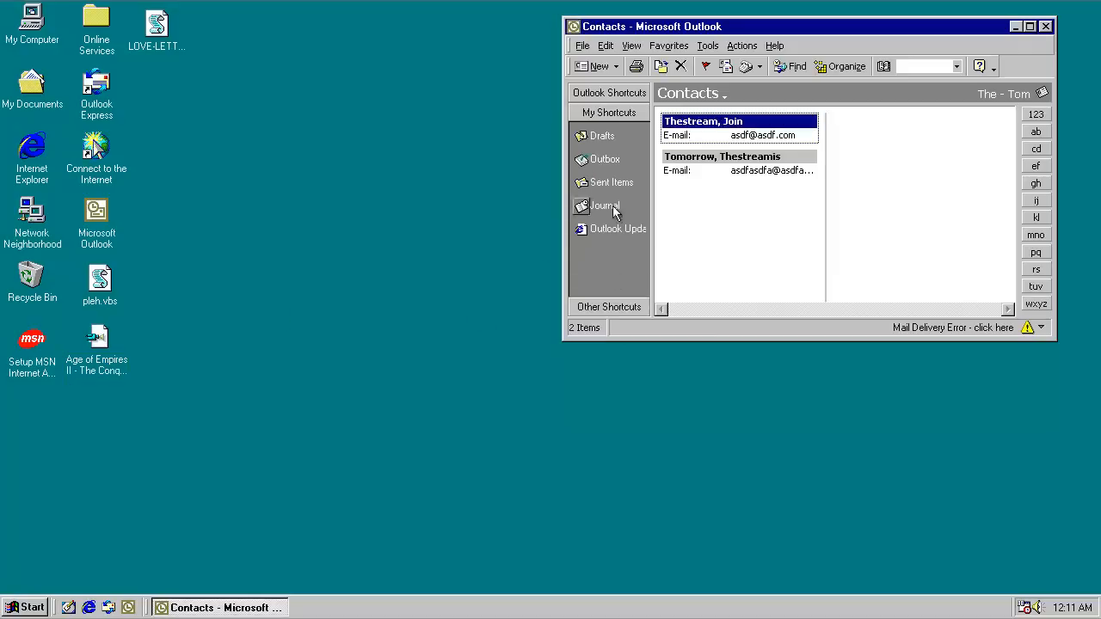
Step: Show the Outbox's 'I hate you' messages, dismiss the VBScript popup, and relaunch the Age of Empires II file
{"action": "left_click", "coordinate": [605, 159]}
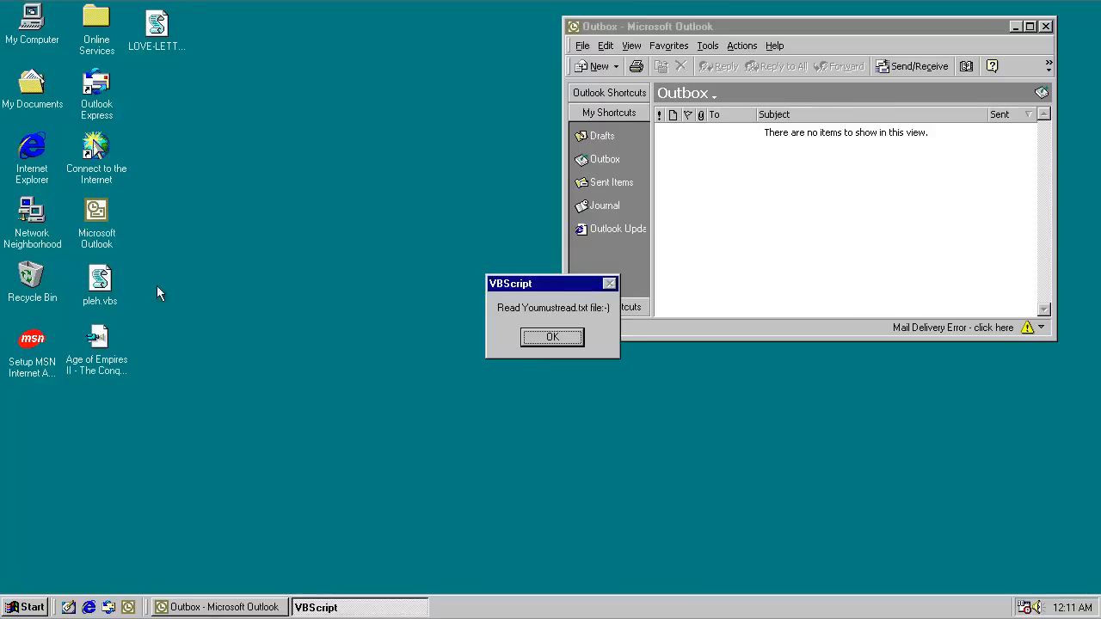
{"action": "mouse_move", "coordinate": [531, 325]}
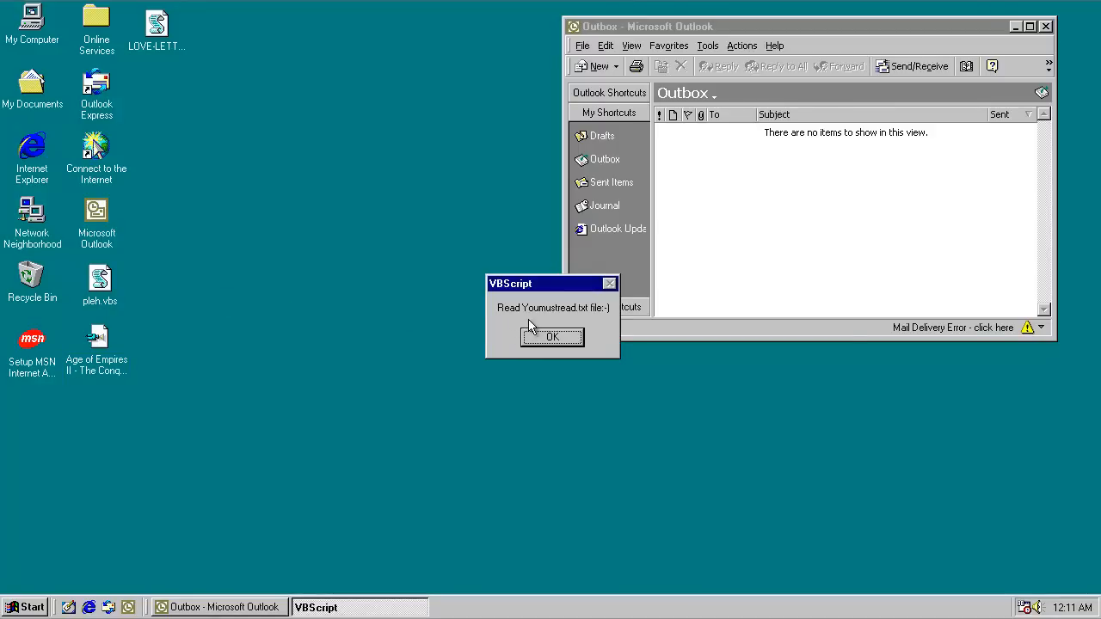
{"action": "left_click", "coordinate": [552, 337]}
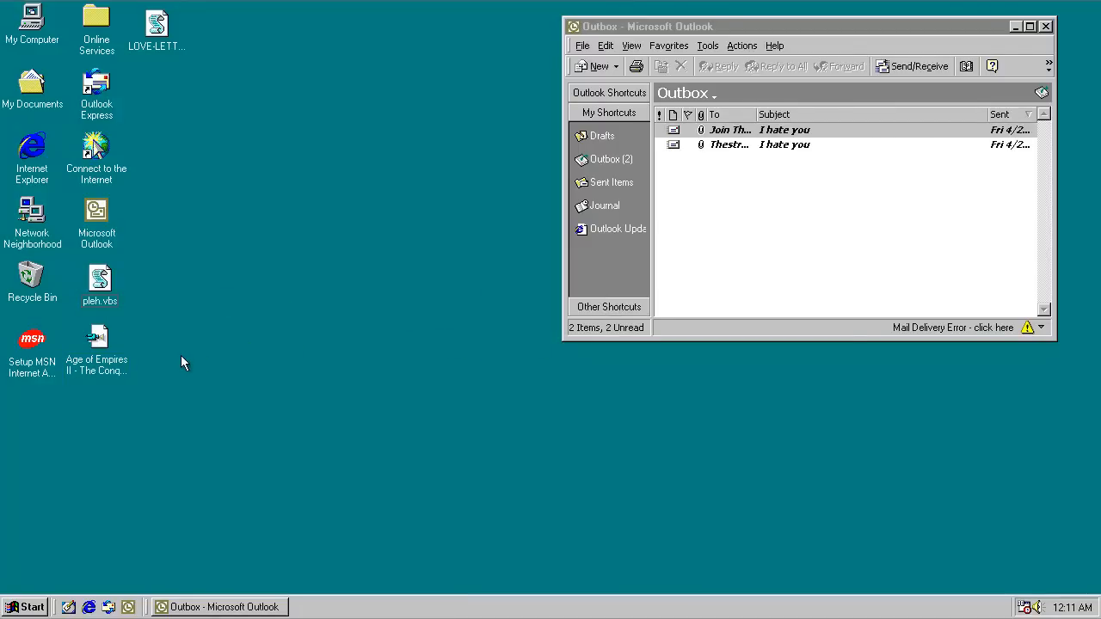
{"action": "double_click", "coordinate": [96, 335]}
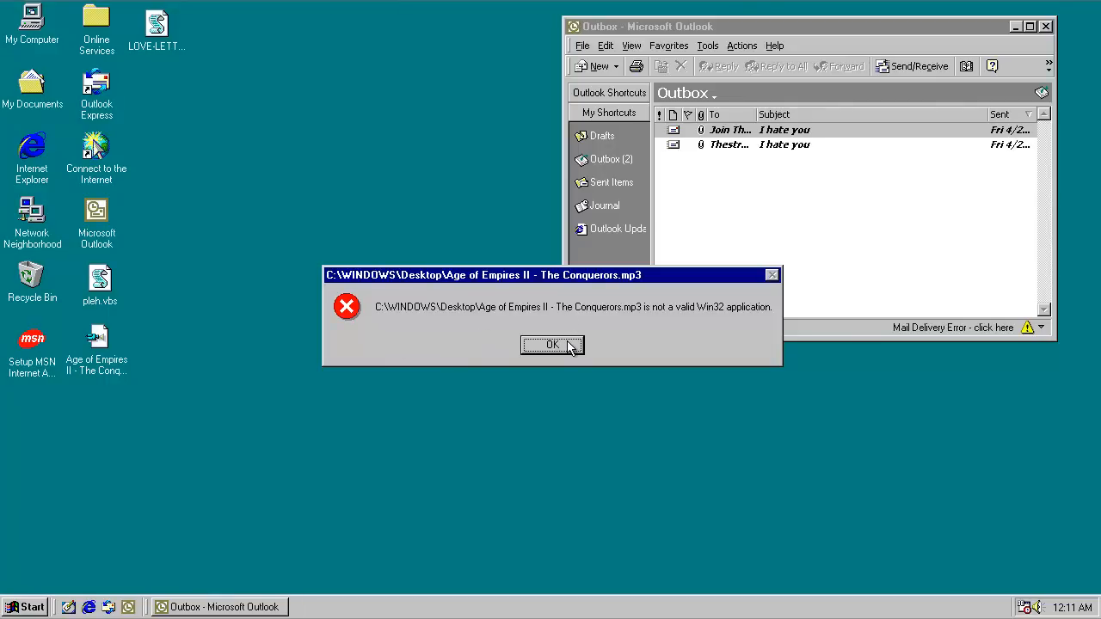
Step: Dismiss the 'not a valid Win32 application' errors for the mp3 and LOVE-LETTER vbs
{"action": "left_click", "coordinate": [553, 345]}
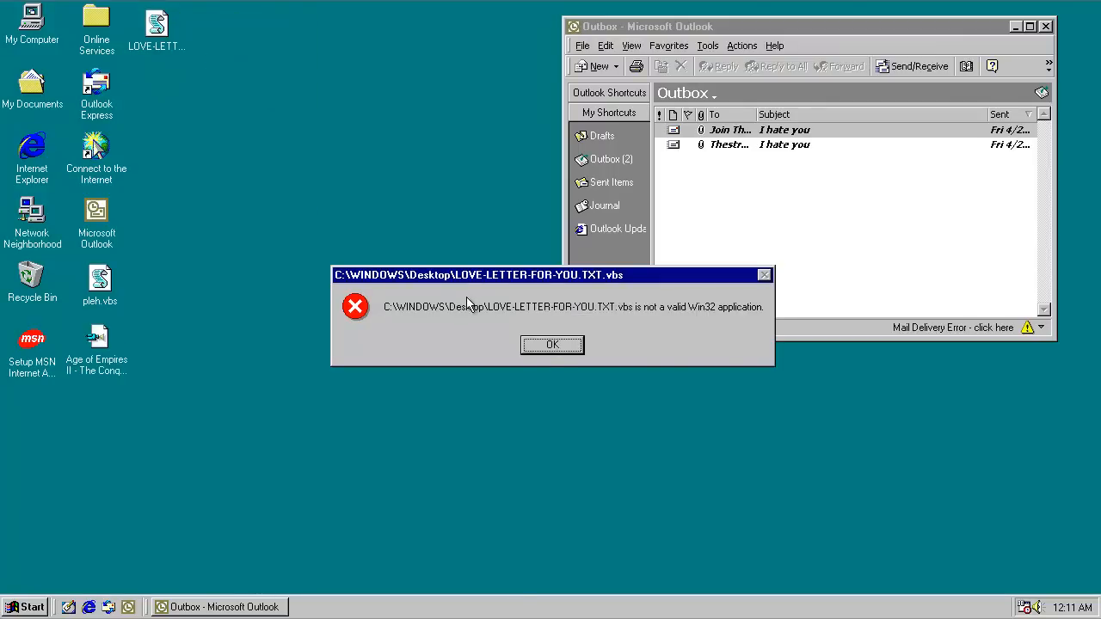
{"action": "left_click", "coordinate": [553, 344]}
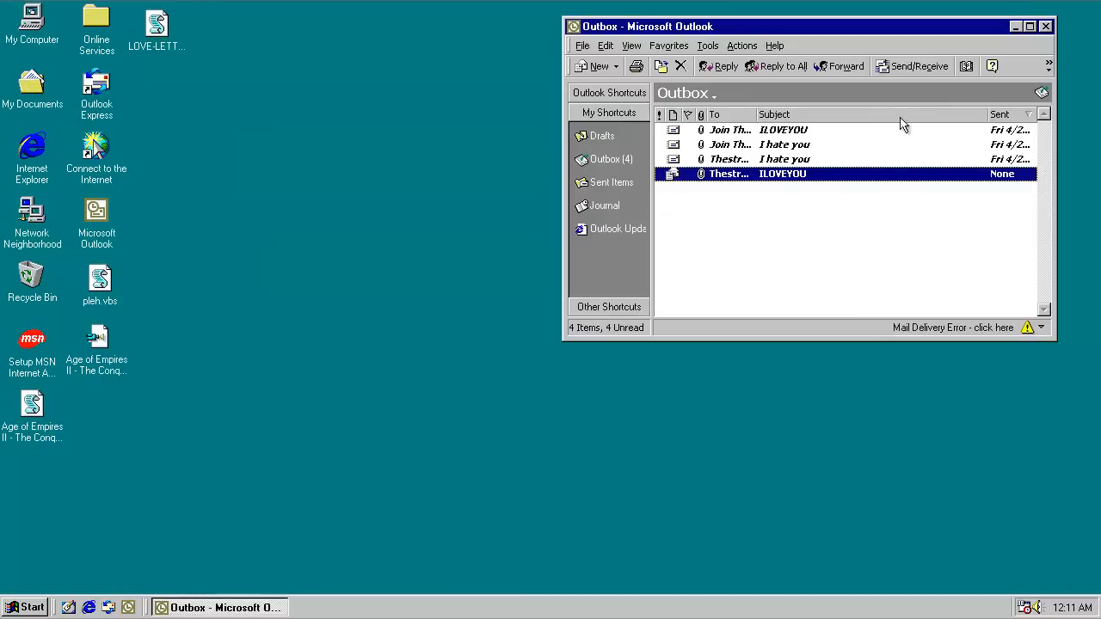
{"action": "mouse_move", "coordinate": [813, 226]}
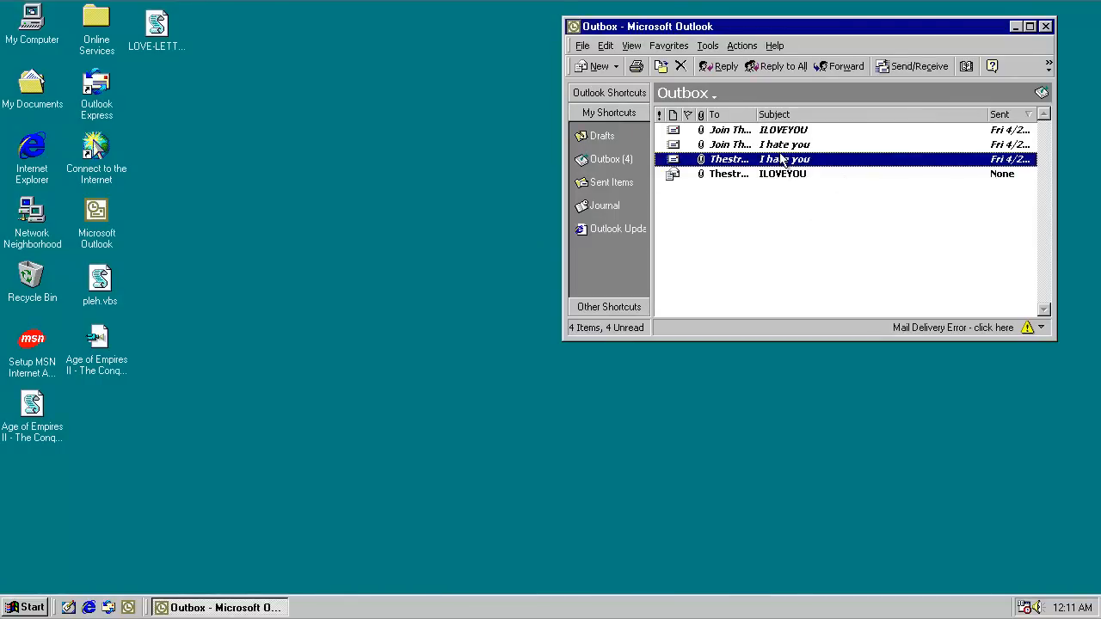
Step: Open an unsent 'I hate you' message carrying the help.vbs attachment
{"action": "double_click", "coordinate": [784, 159]}
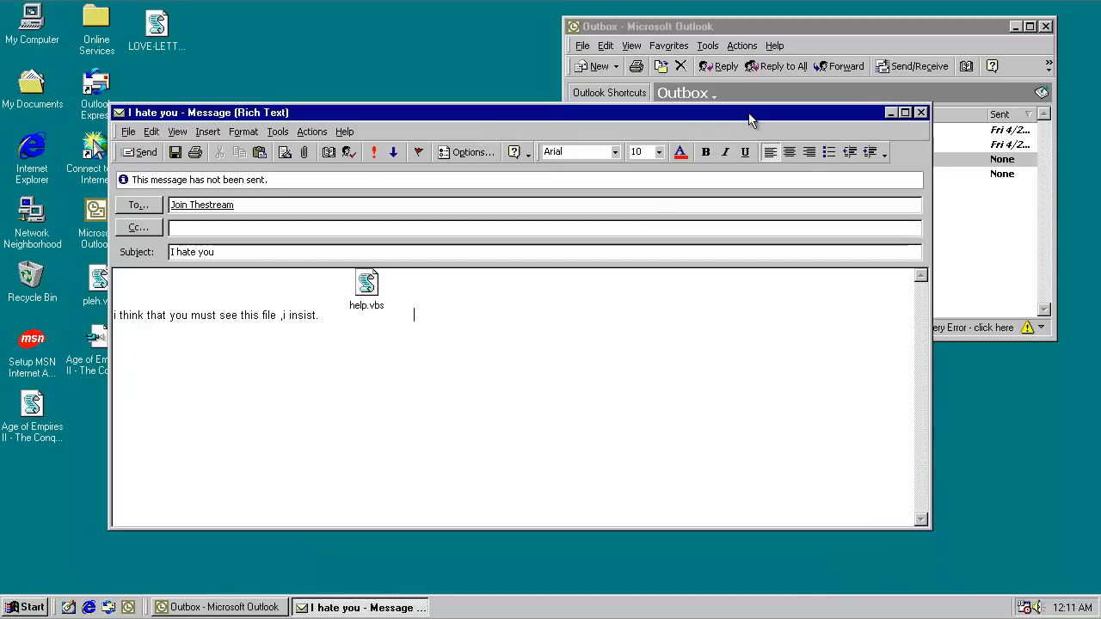
{"action": "mouse_move", "coordinate": [916, 129]}
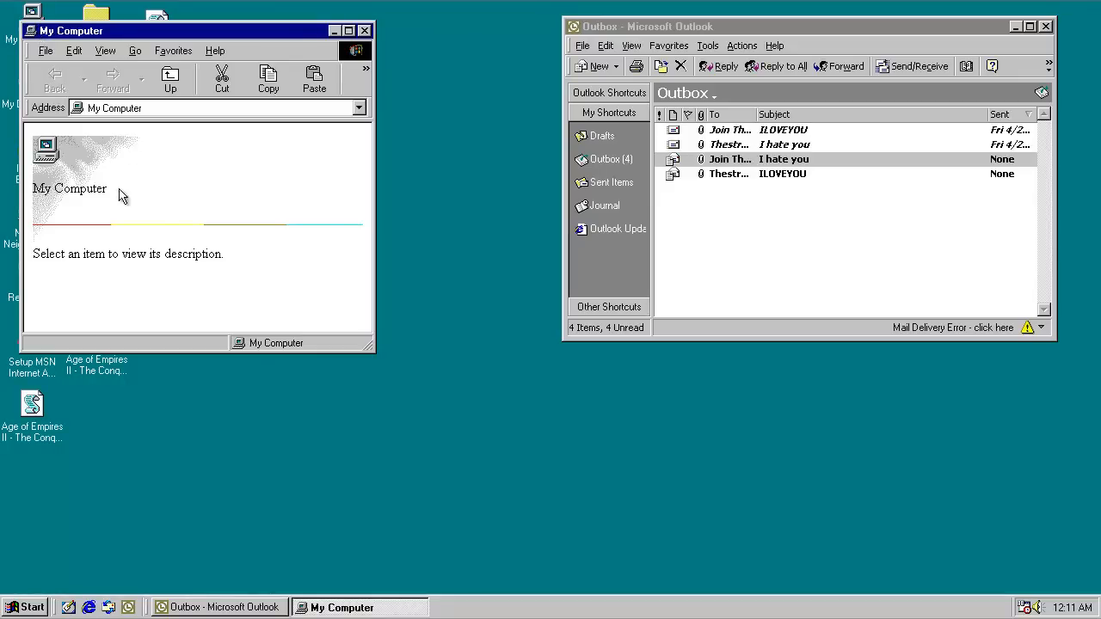
Step: Change the My Computer window's folder view options
{"action": "left_click", "coordinate": [105, 49]}
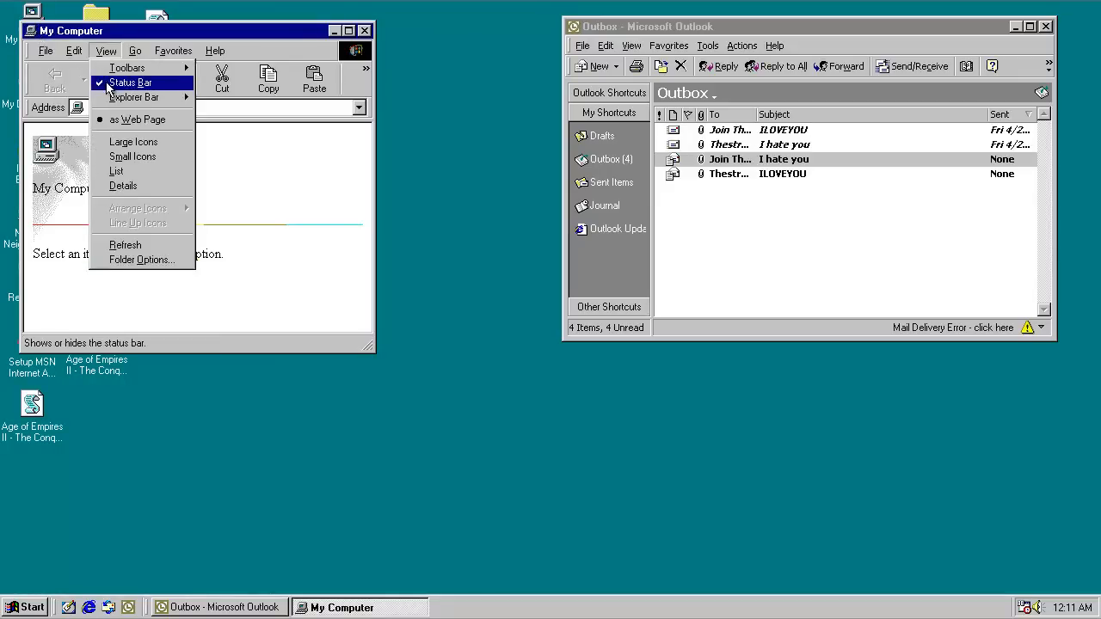
{"action": "left_click", "coordinate": [129, 82]}
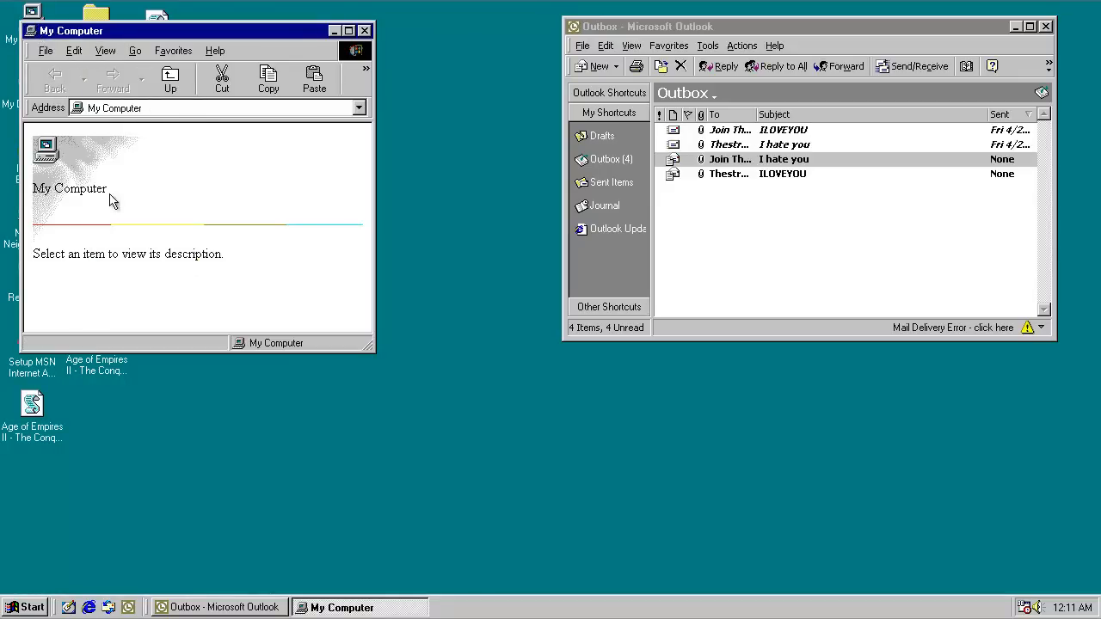
{"action": "mouse_move", "coordinate": [116, 109]}
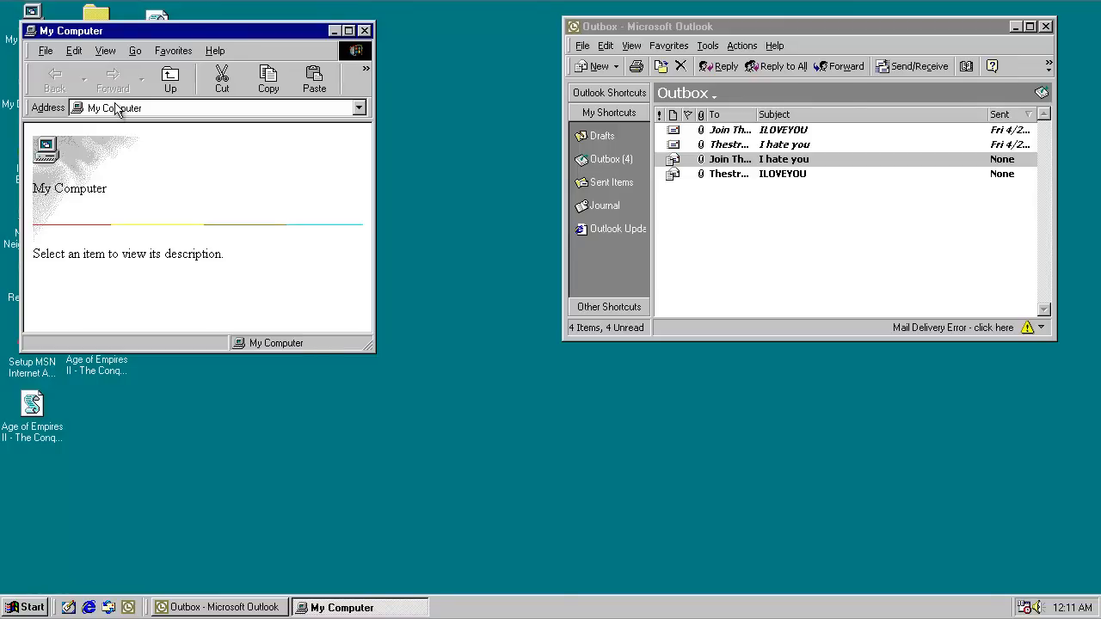
{"action": "left_click", "coordinate": [105, 50]}
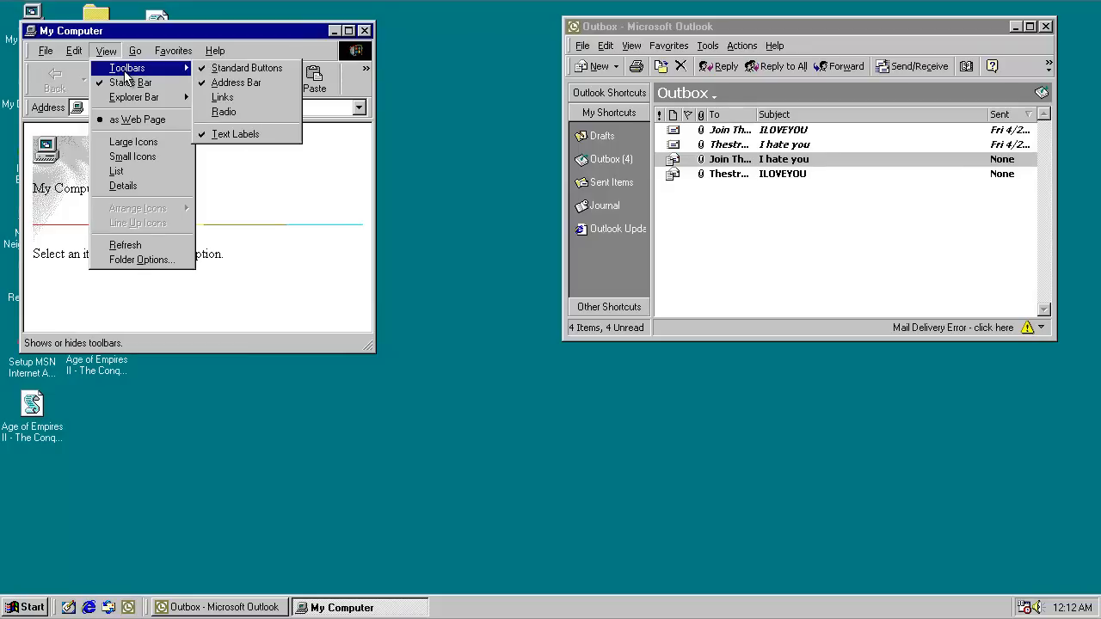
{"action": "mouse_move", "coordinate": [138, 119]}
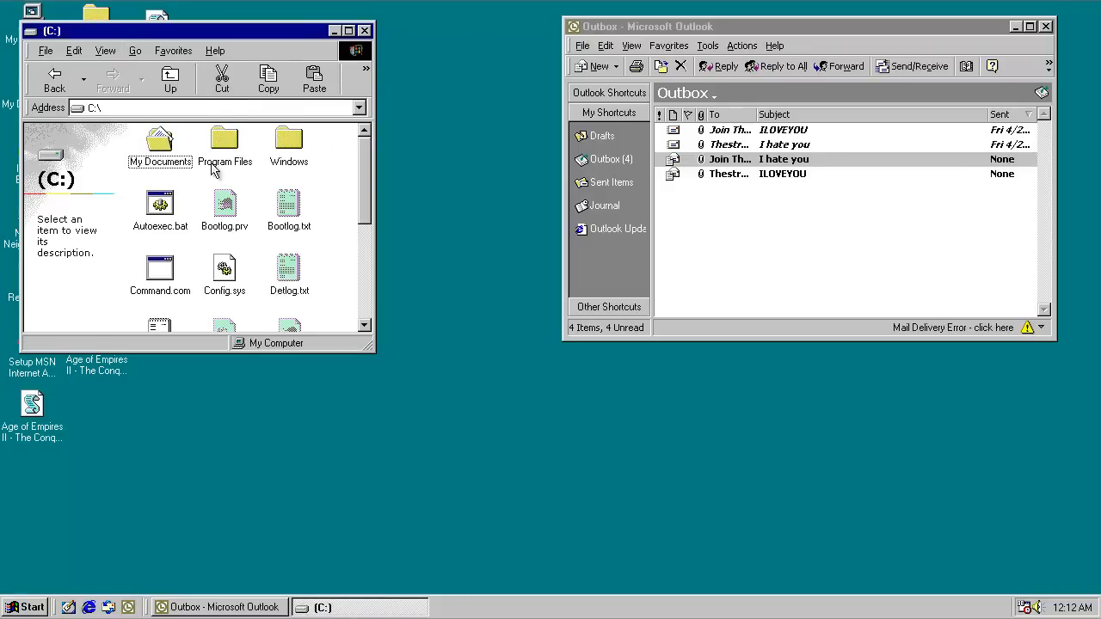
Step: Browse to C:\WINDOWS\Look Here and select Youmustread.txt to show its details
{"action": "double_click", "coordinate": [288, 147]}
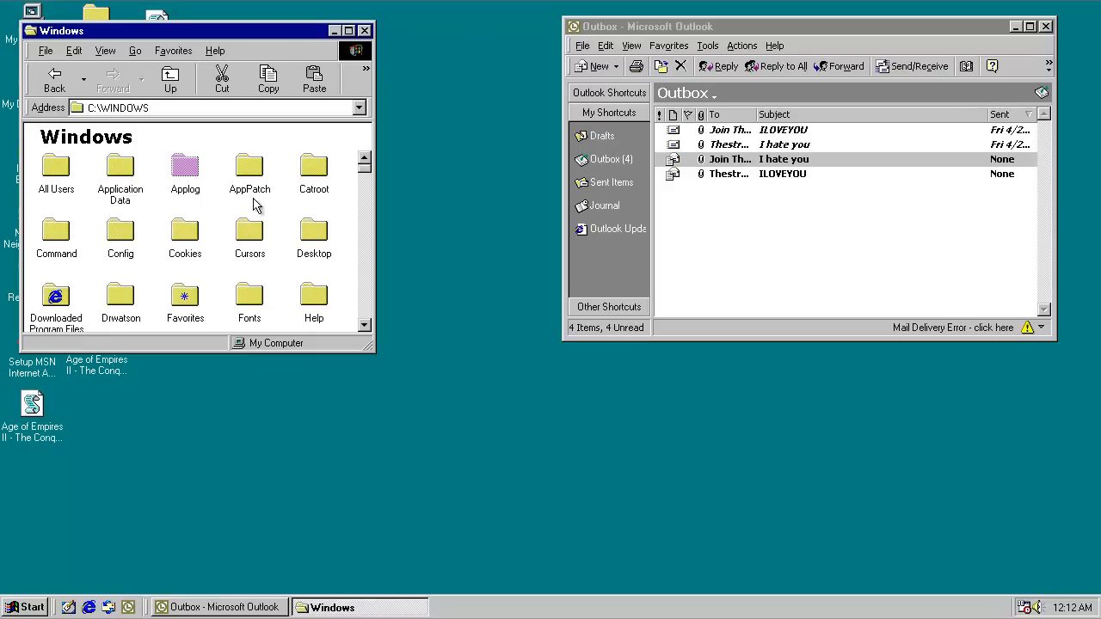
{"action": "scroll", "scroll_direction": "down", "scroll_amount": 3}
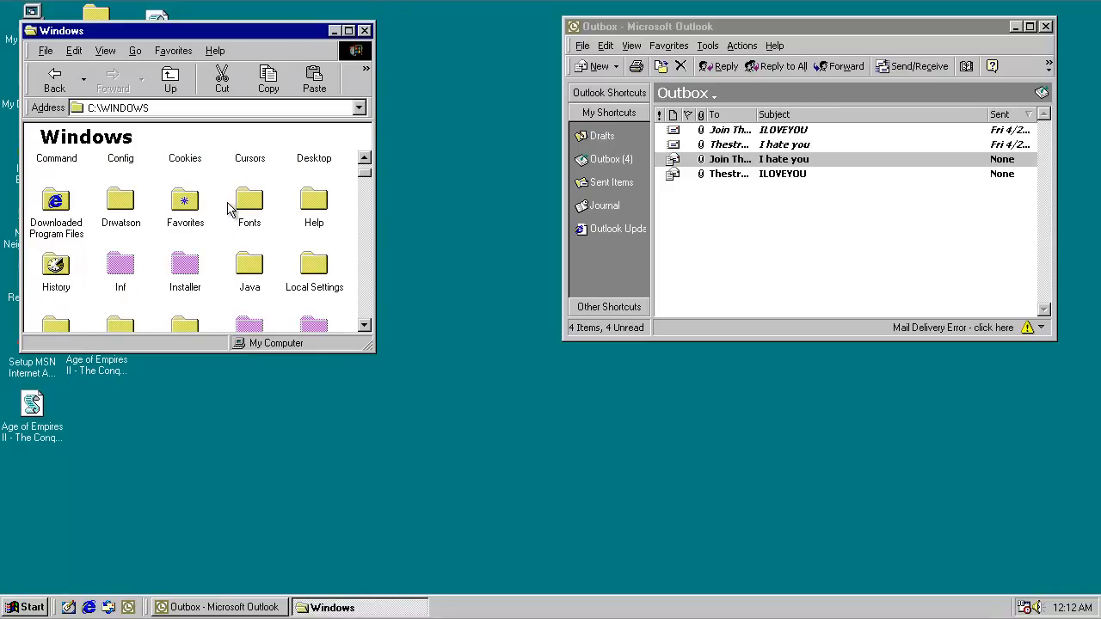
{"action": "scroll", "scroll_direction": "down", "scroll_amount": 3}
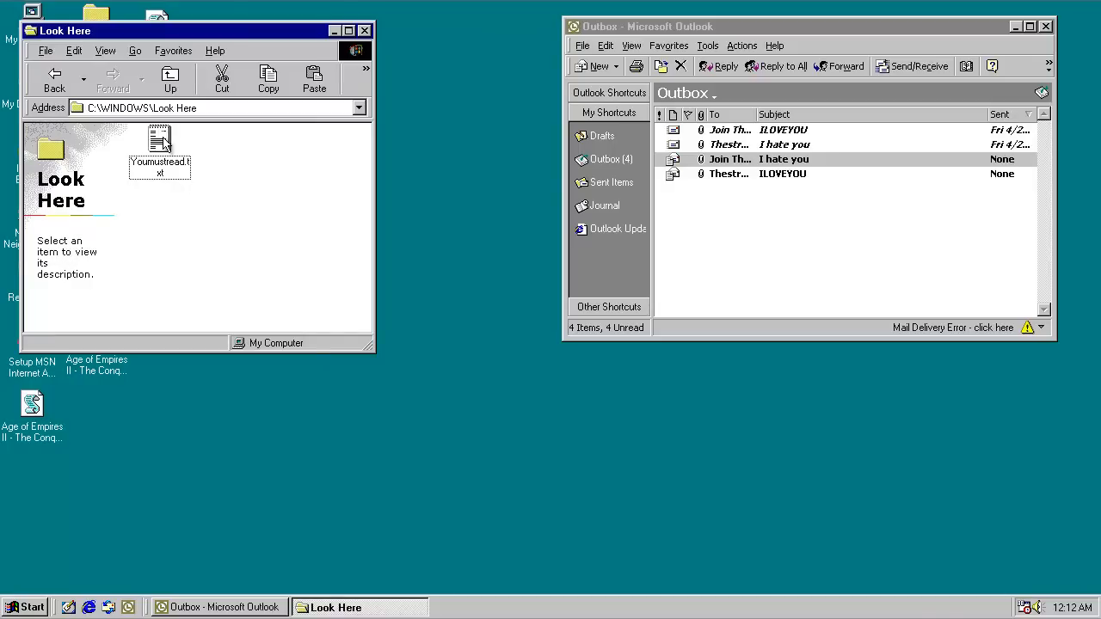
{"action": "left_click", "coordinate": [160, 142]}
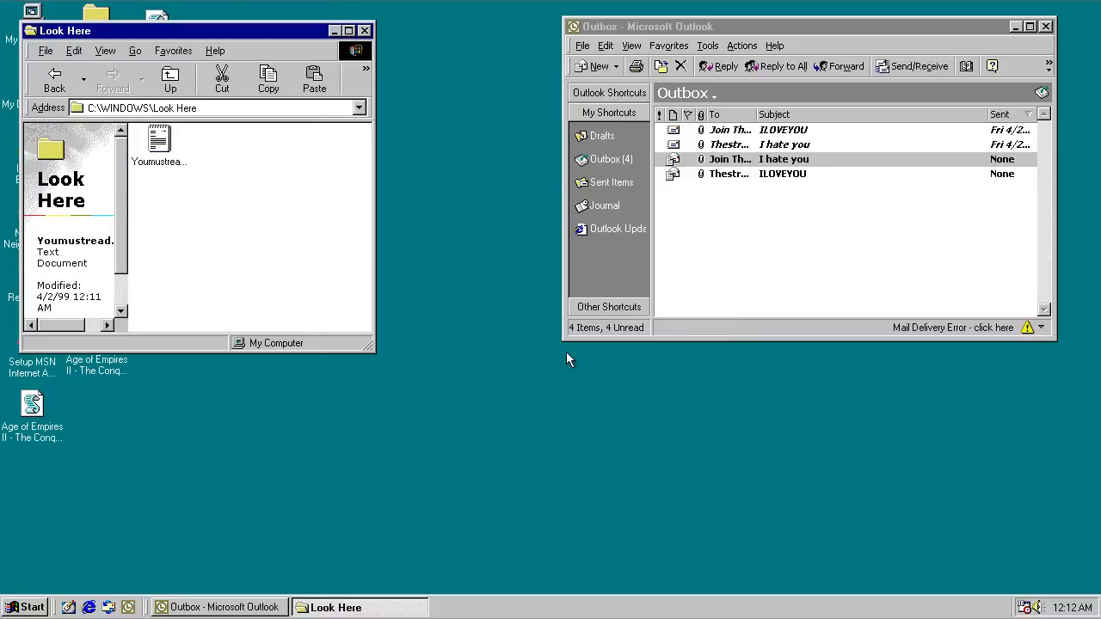
{"action": "left_click", "coordinate": [27, 608]}
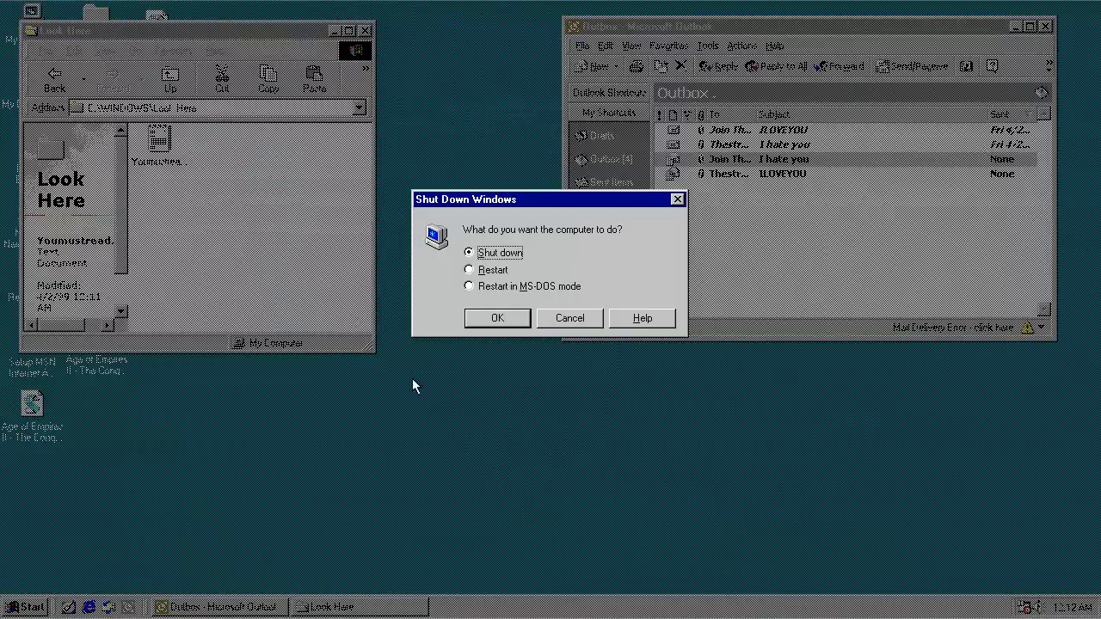
Step: Choose Restart and let Outlook exit despite the unsent Outbox messages
{"action": "left_click", "coordinate": [496, 318]}
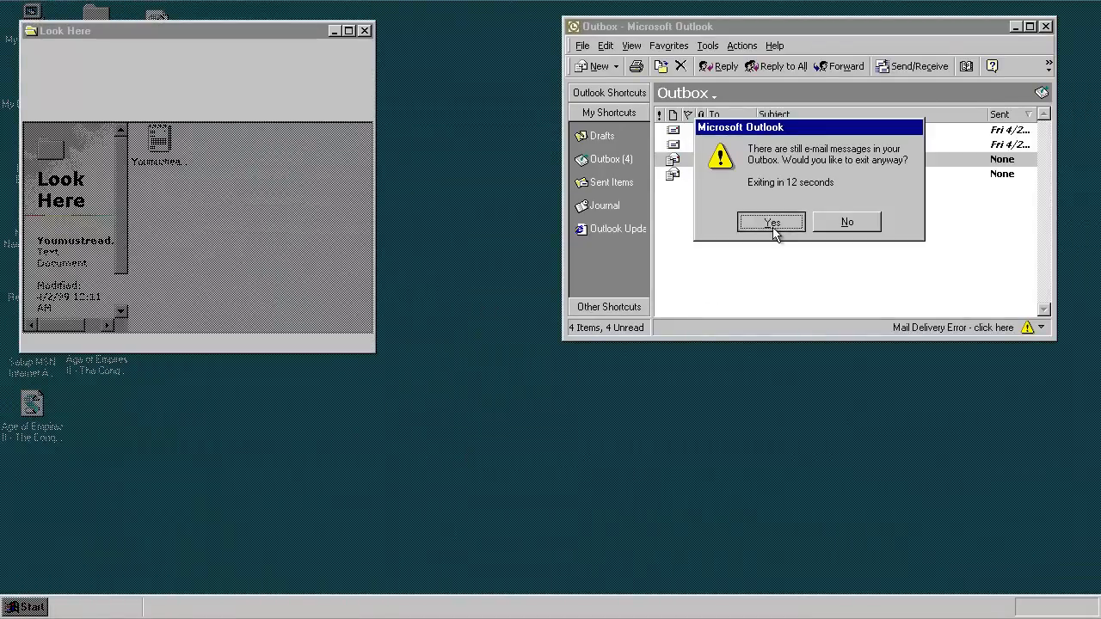
{"action": "left_click", "coordinate": [771, 222]}
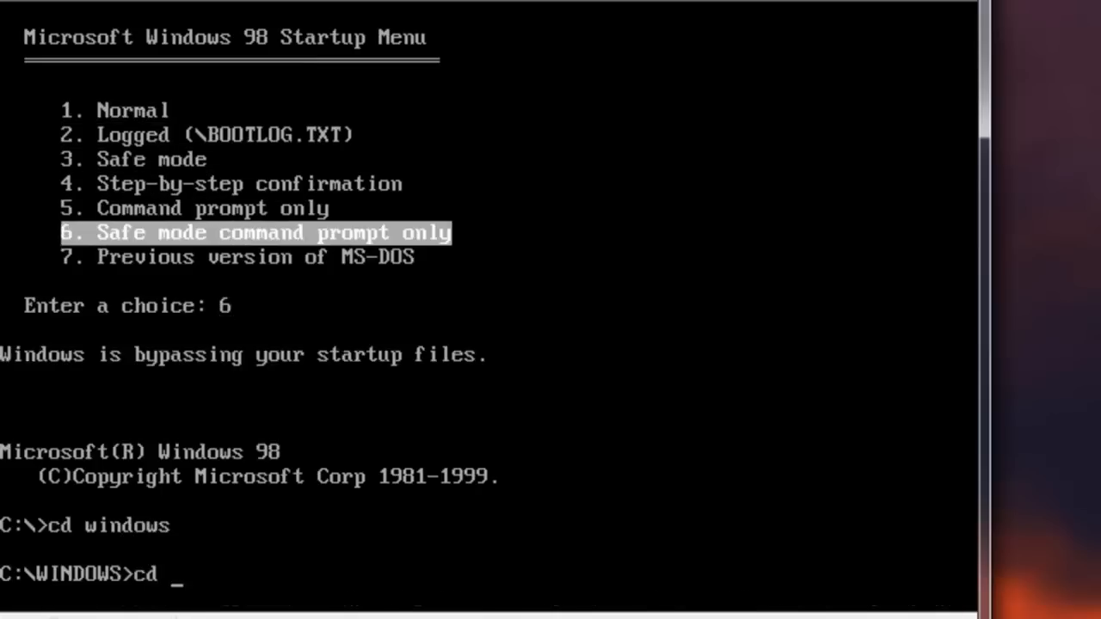
Step: Enter lookhe~1, list it with dir/w, and type YOUMUS~1.TXT to reveal the Lynx worm message
{"action": "type", "text": "lookhe~1"}
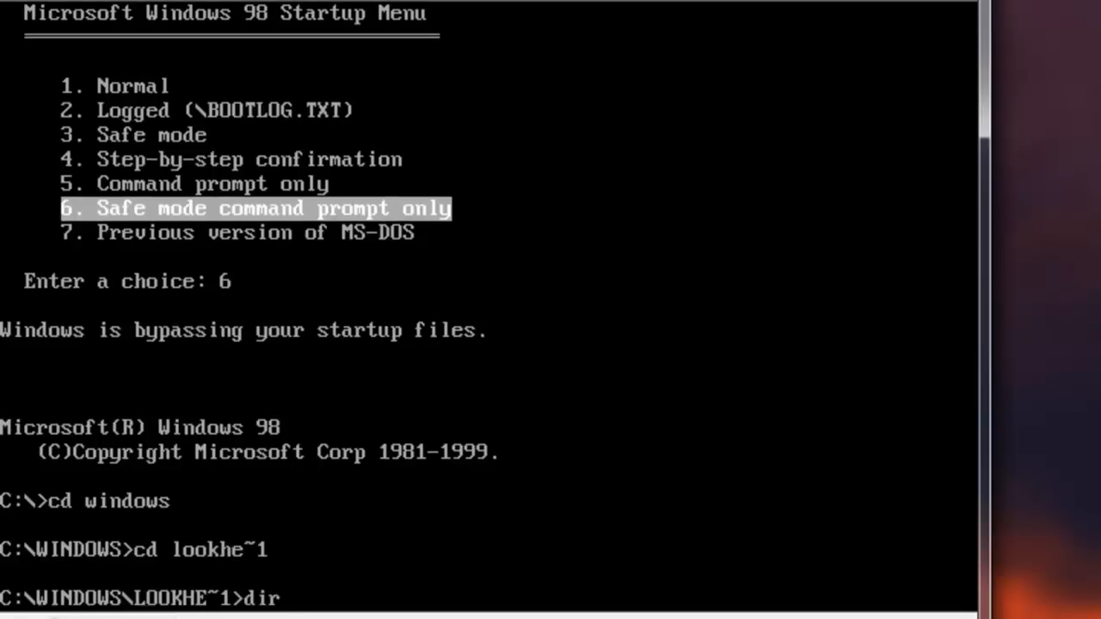
{"action": "type", "text": "dir/w"}
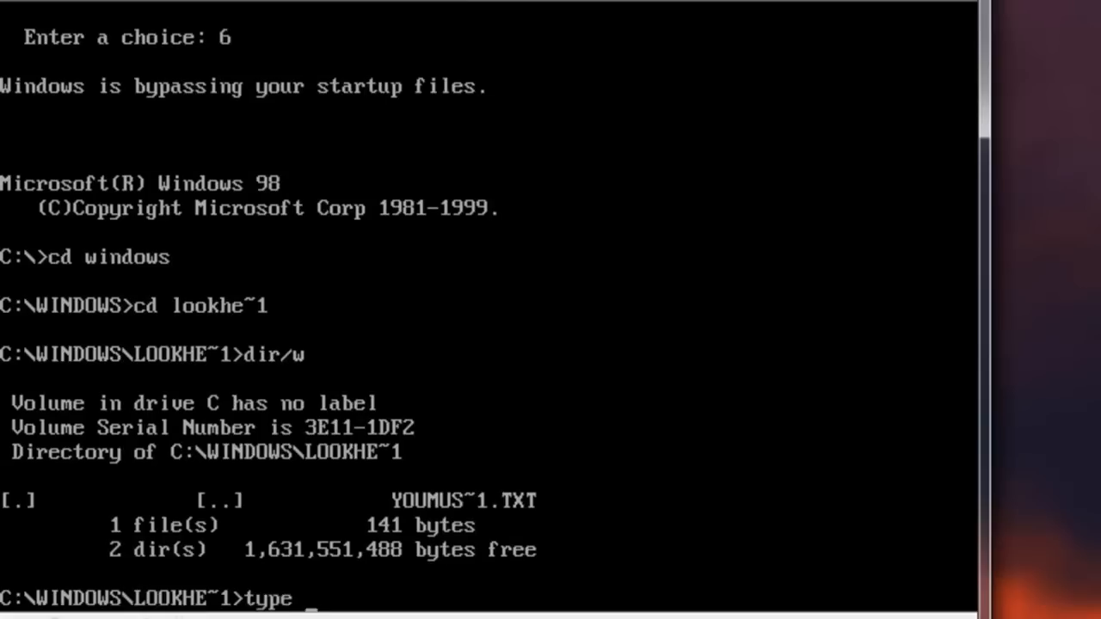
{"action": "type", "text": "youmus~"}
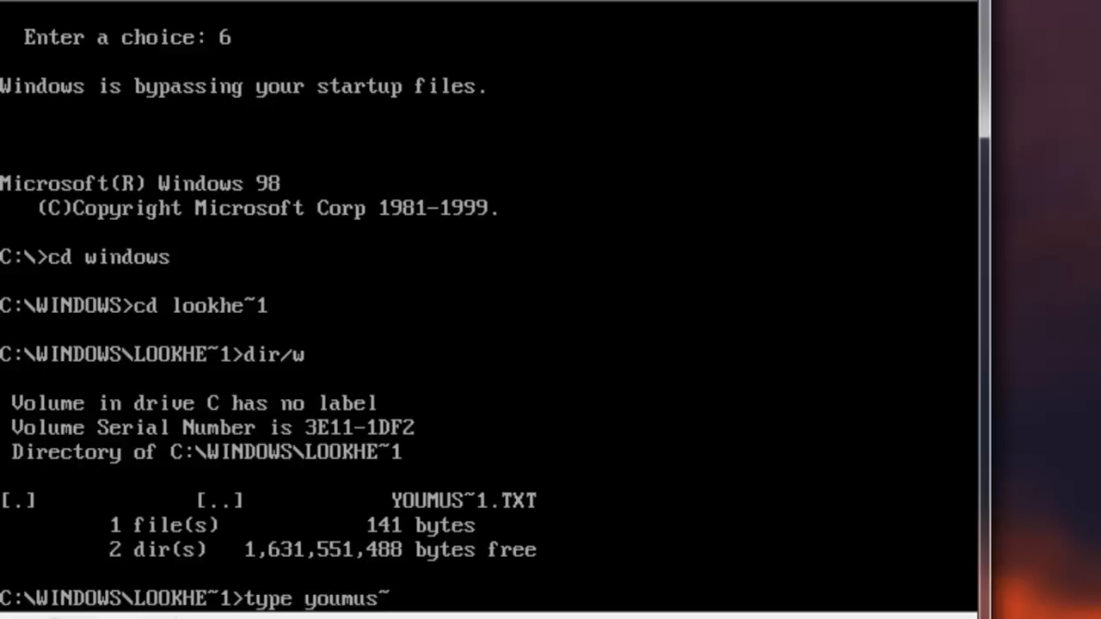
{"action": "type", "text": "1.txt"}
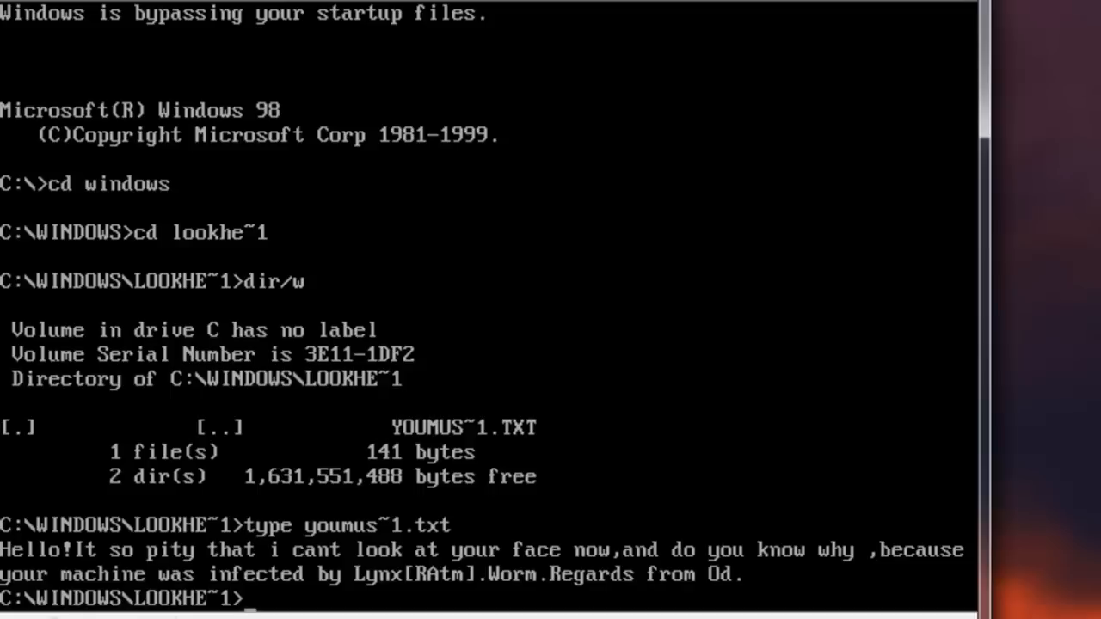
Step: Return to C:\ with cd.., display AUTOEXEC.BAT launching SYSINI.EXE, and enter win
{"action": "type", "text": "win"}
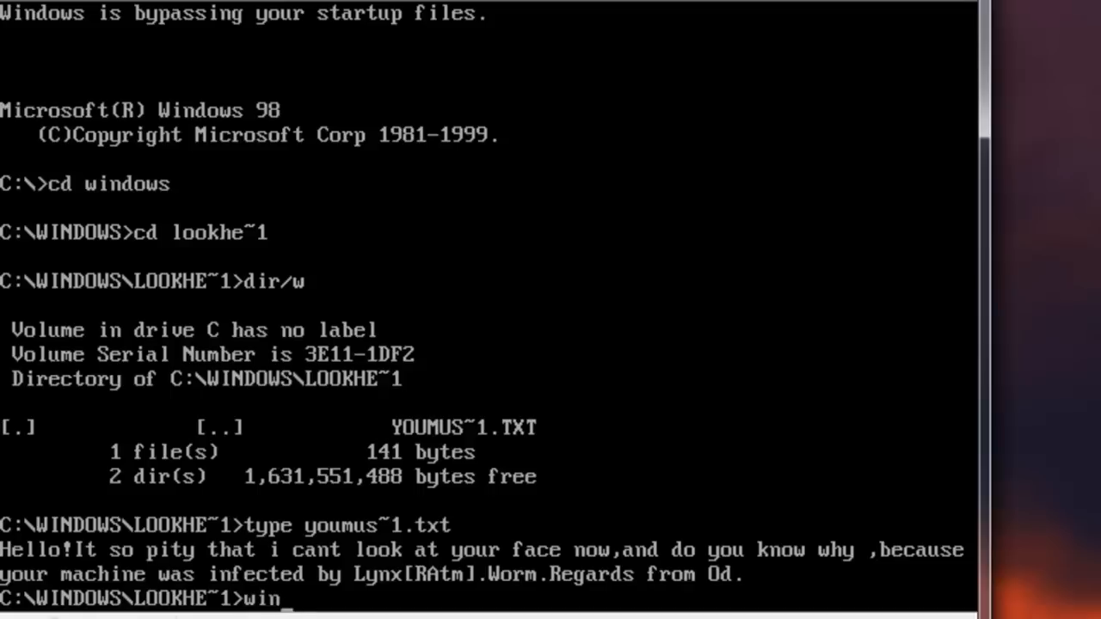
{"action": "type", "text": "cd.."}
{"action": "type", "text": "e"}
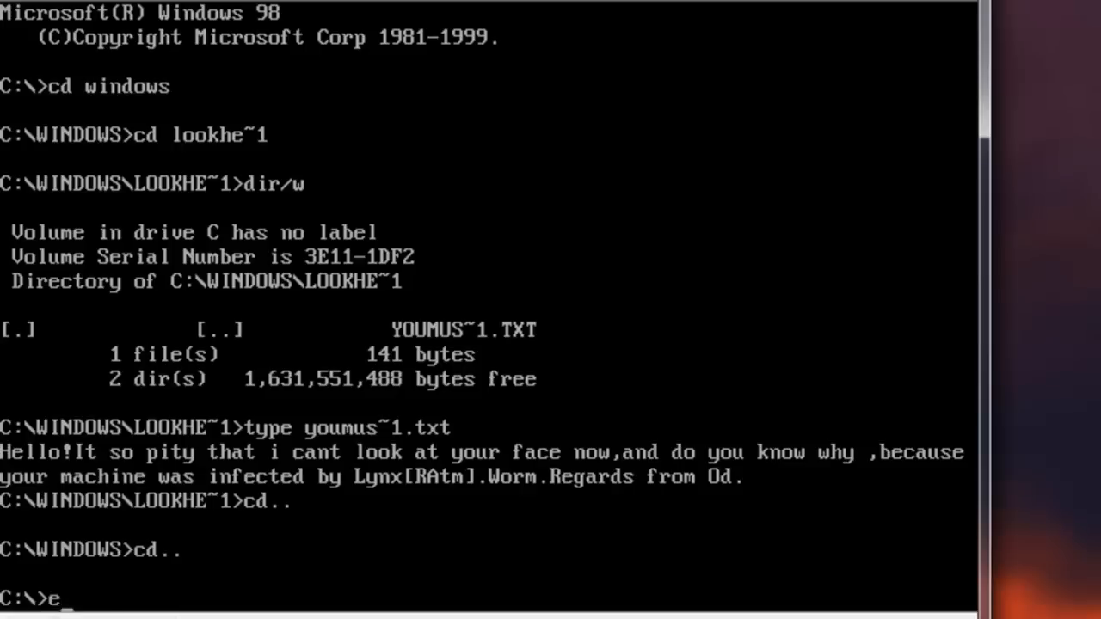
{"action": "type", "text": "dit autoexe"}
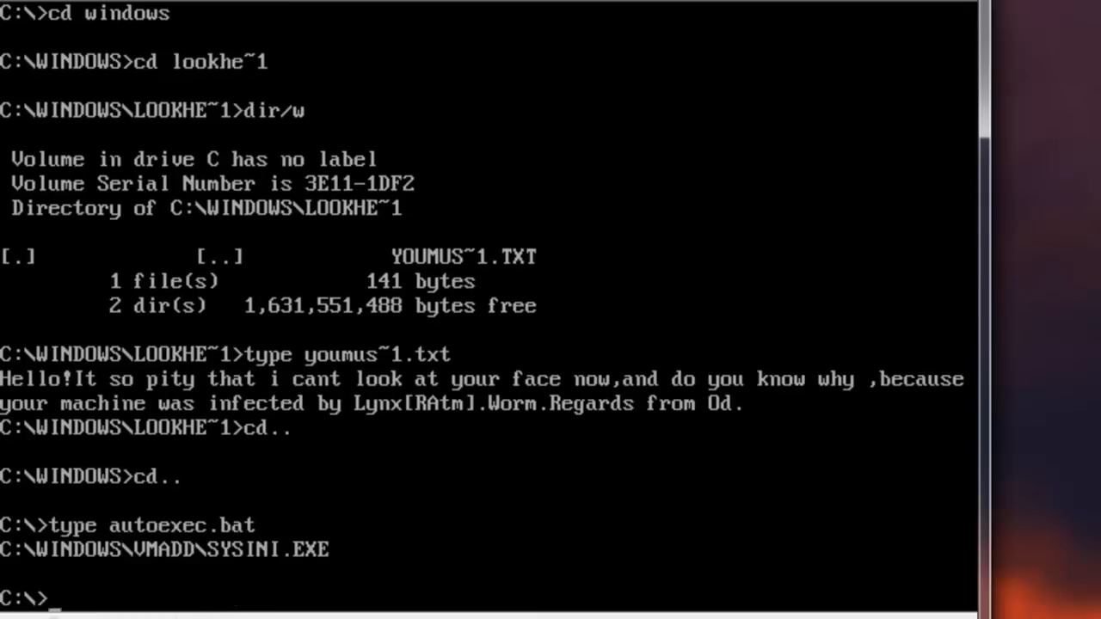
{"action": "type", "text": "win"}
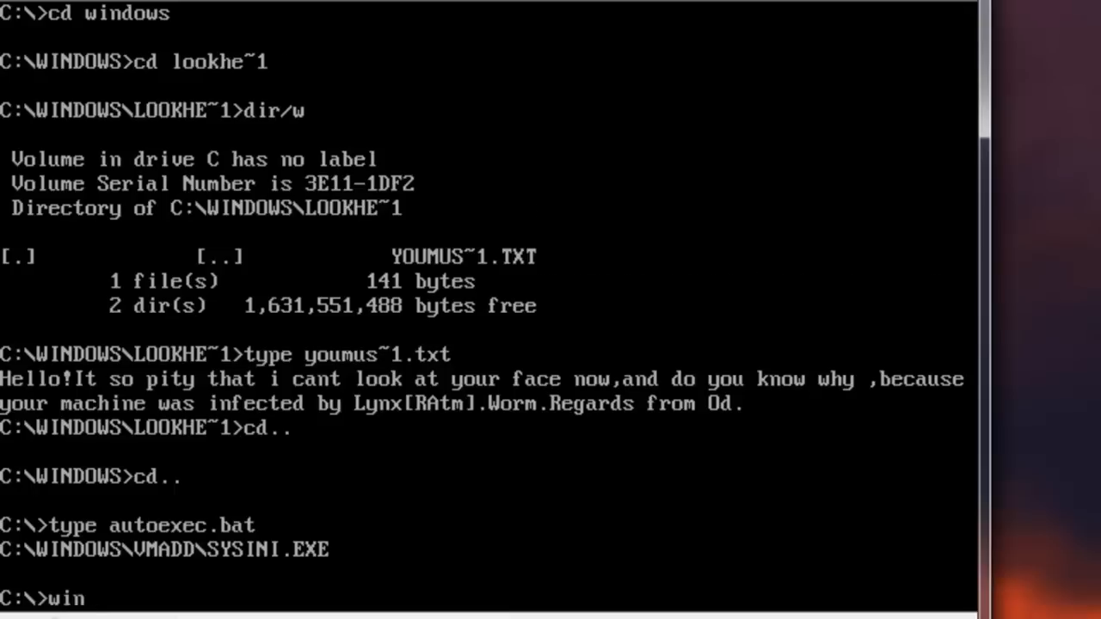